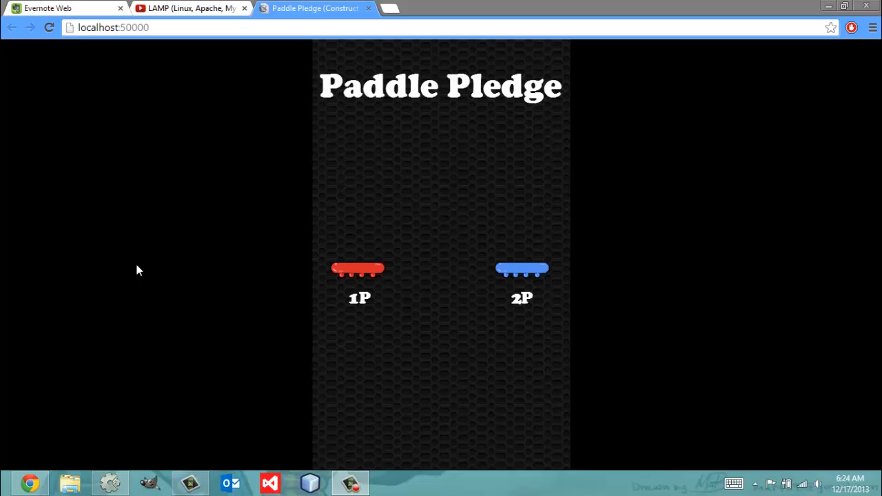
mouse_move(405, 249)
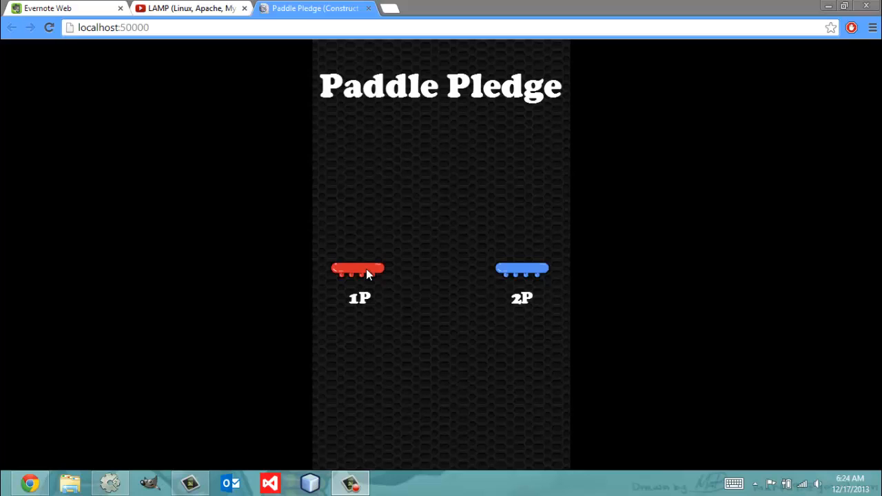
mouse_move(400, 231)
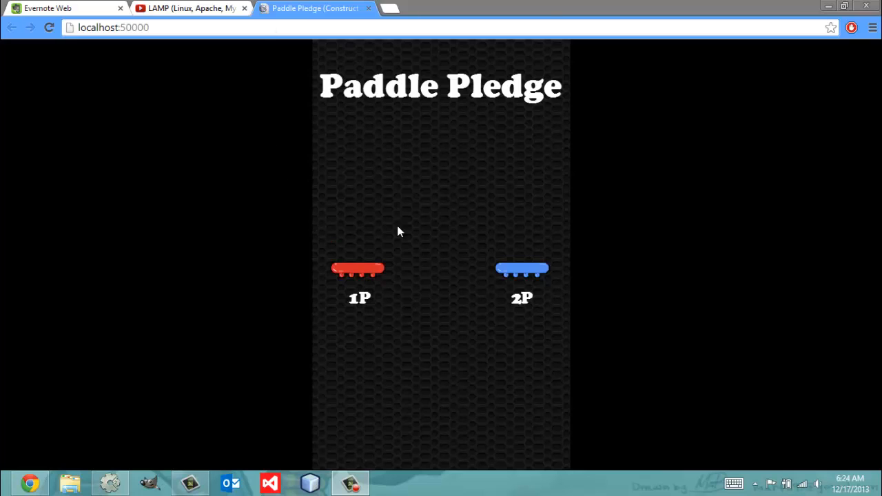
mouse_move(513, 186)
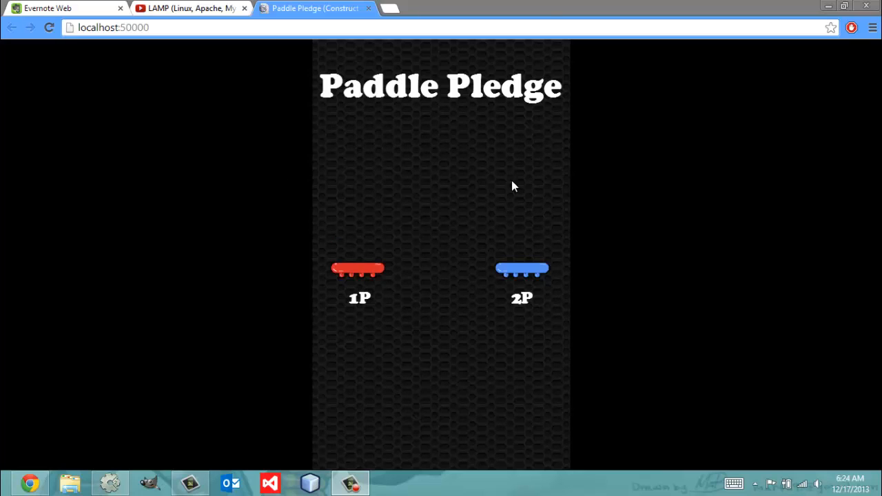
mouse_move(422, 161)
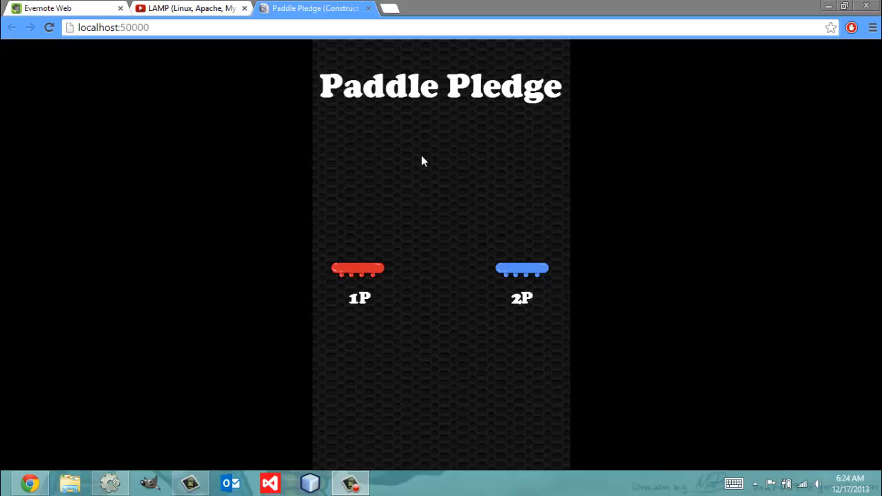
mouse_move(377, 268)
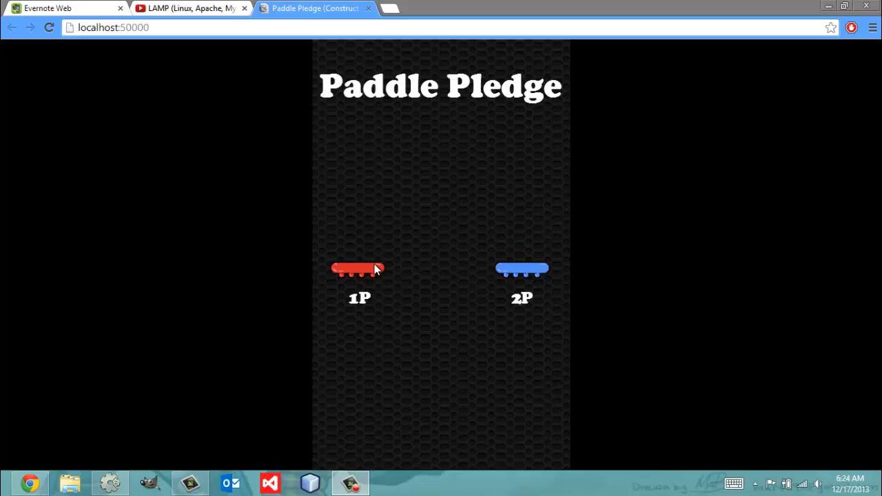
mouse_move(374, 272)
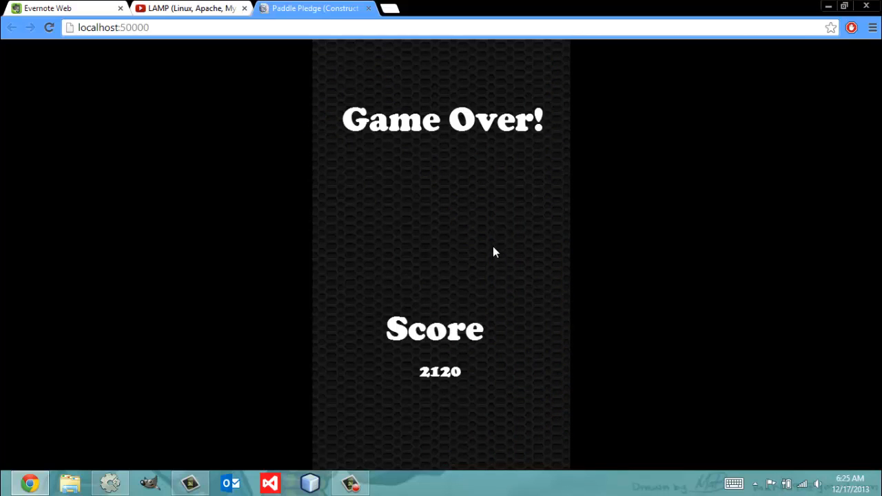
mouse_move(441, 308)
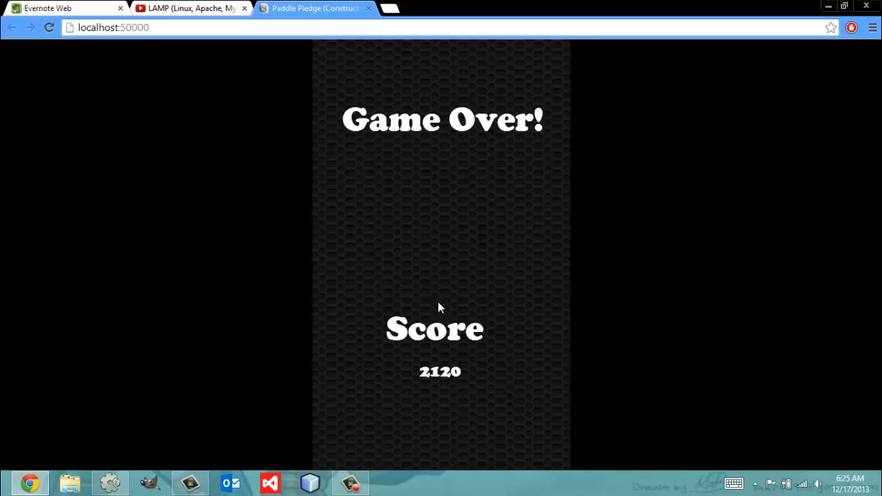
mouse_move(493, 294)
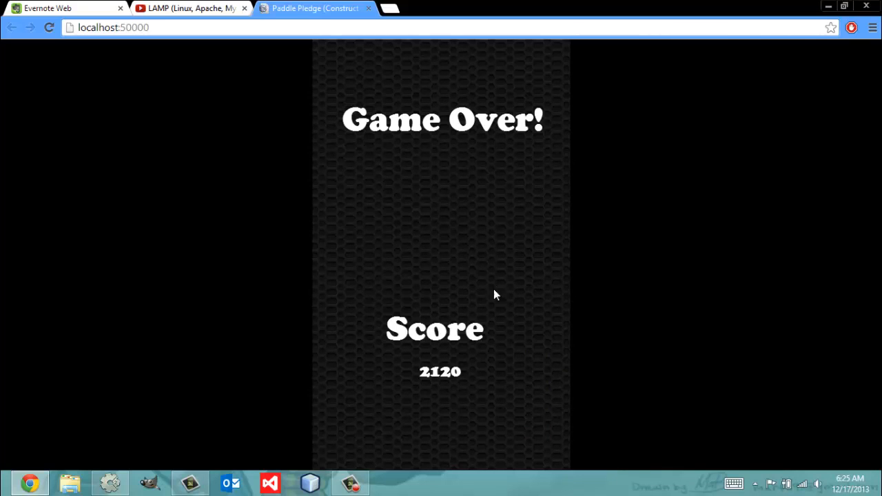
mouse_move(452, 335)
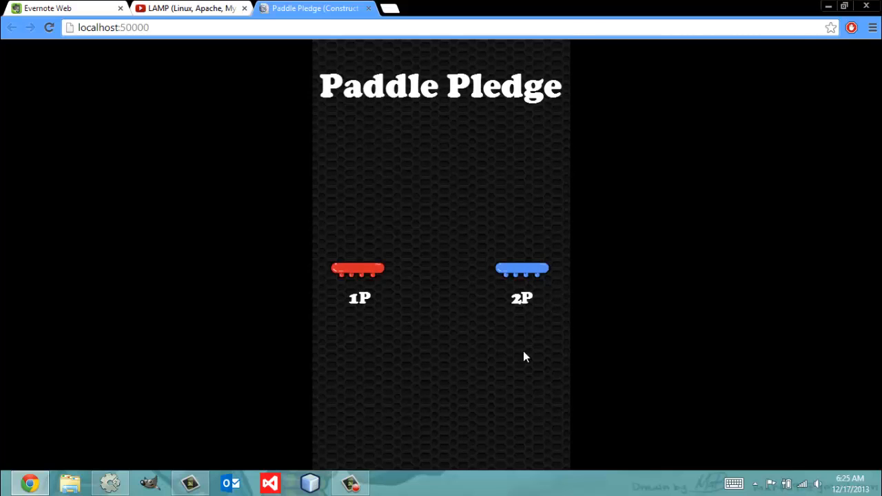
mouse_move(527, 295)
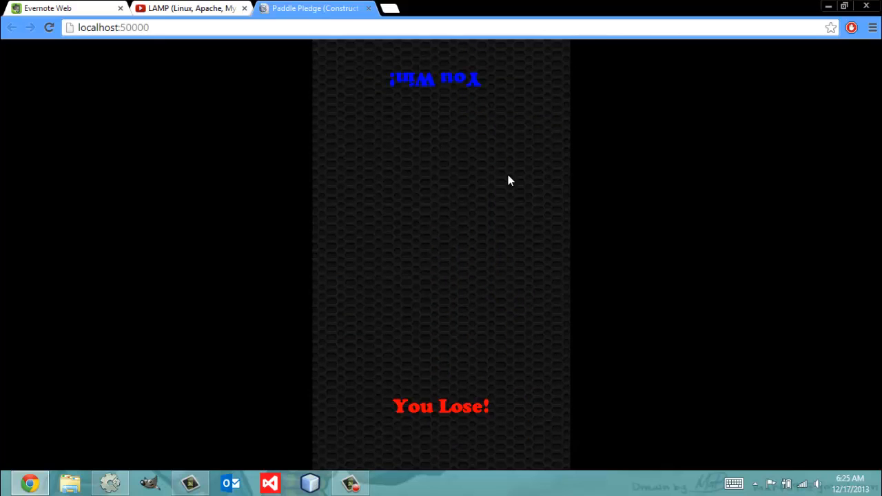
mouse_move(503, 348)
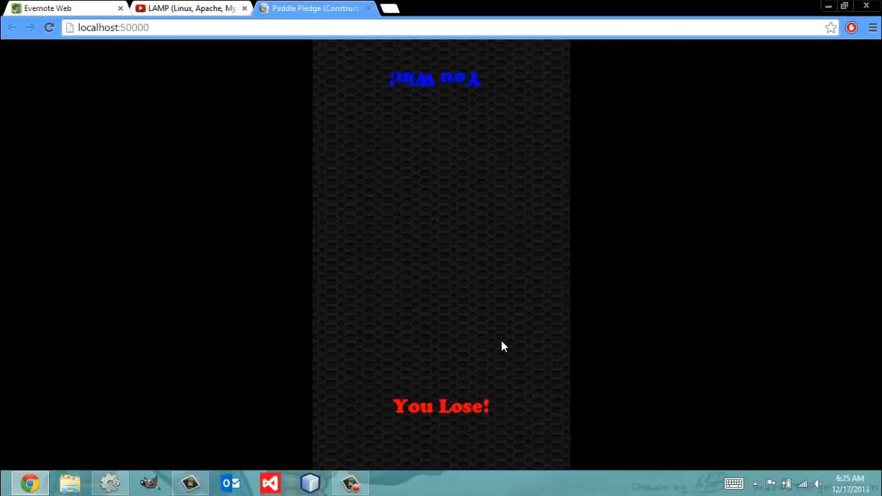
mouse_move(482, 261)
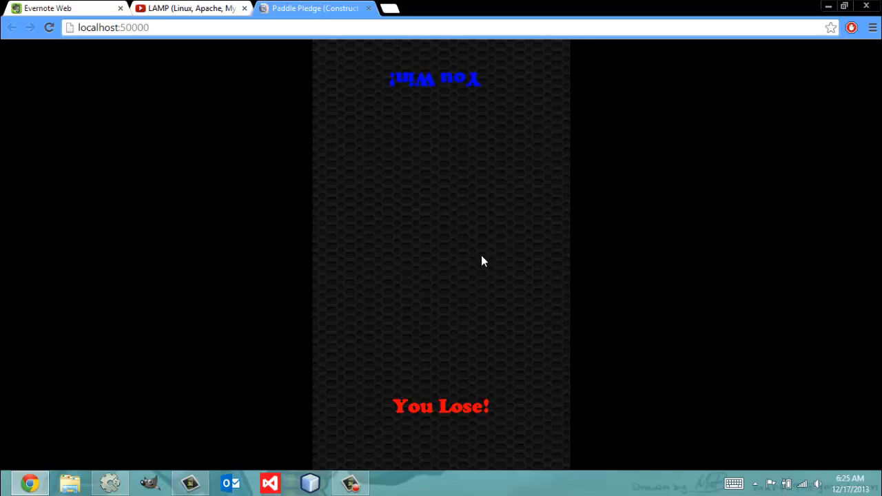
mouse_move(565, 76)
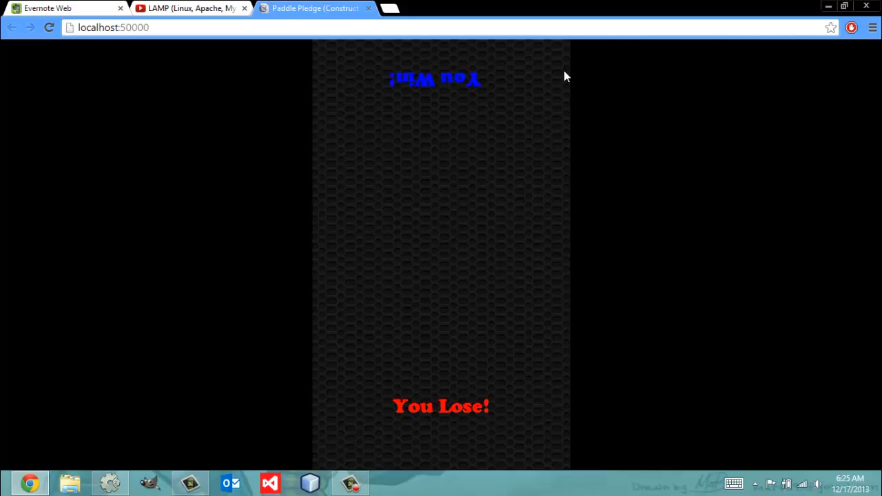
mouse_move(503, 173)
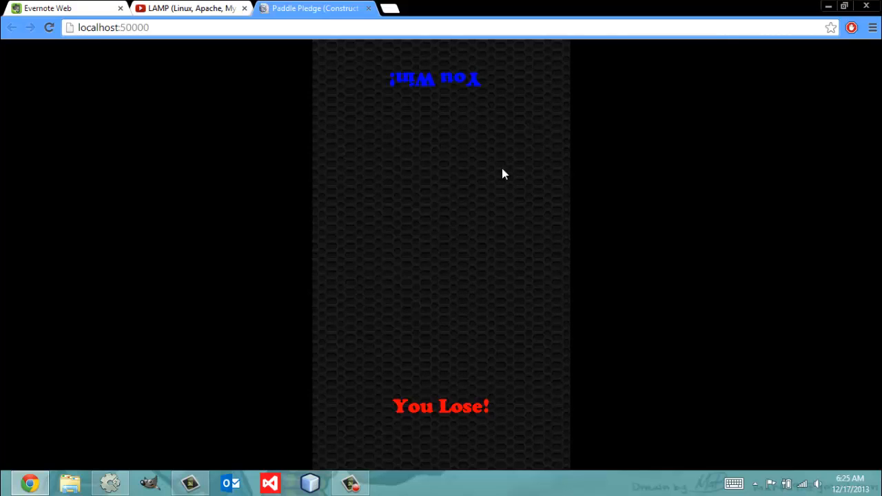
mouse_move(444, 408)
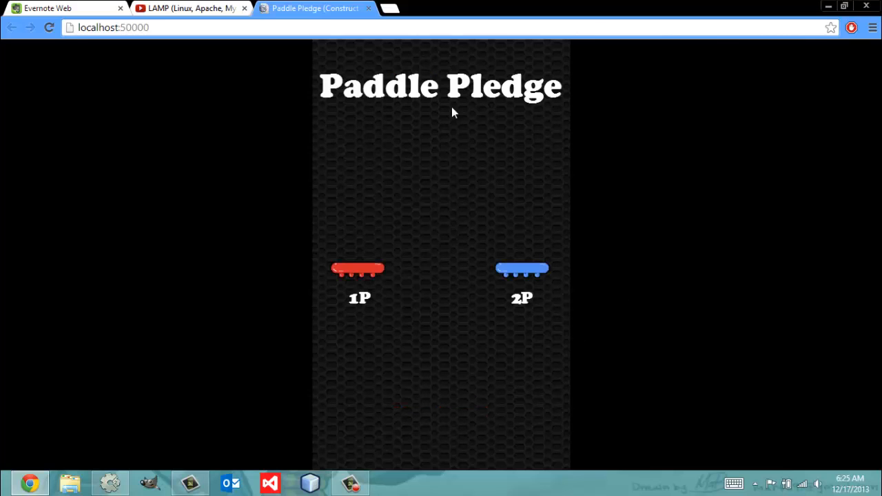
mouse_move(262, 195)
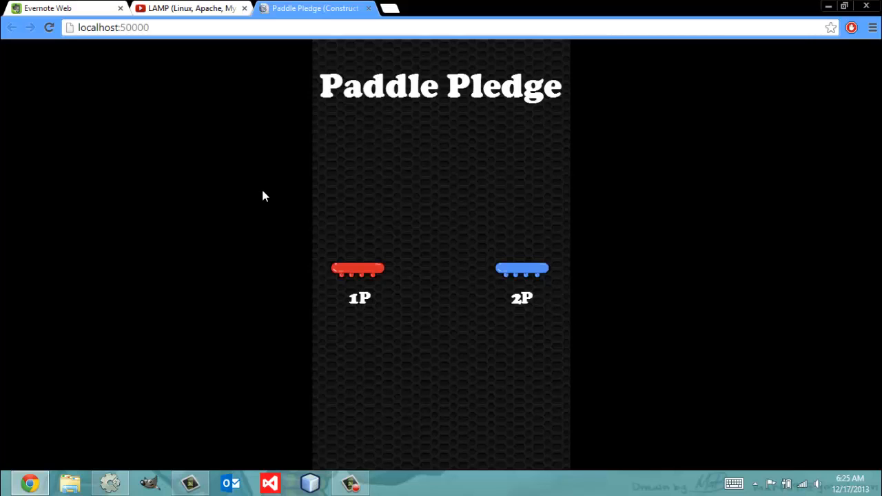